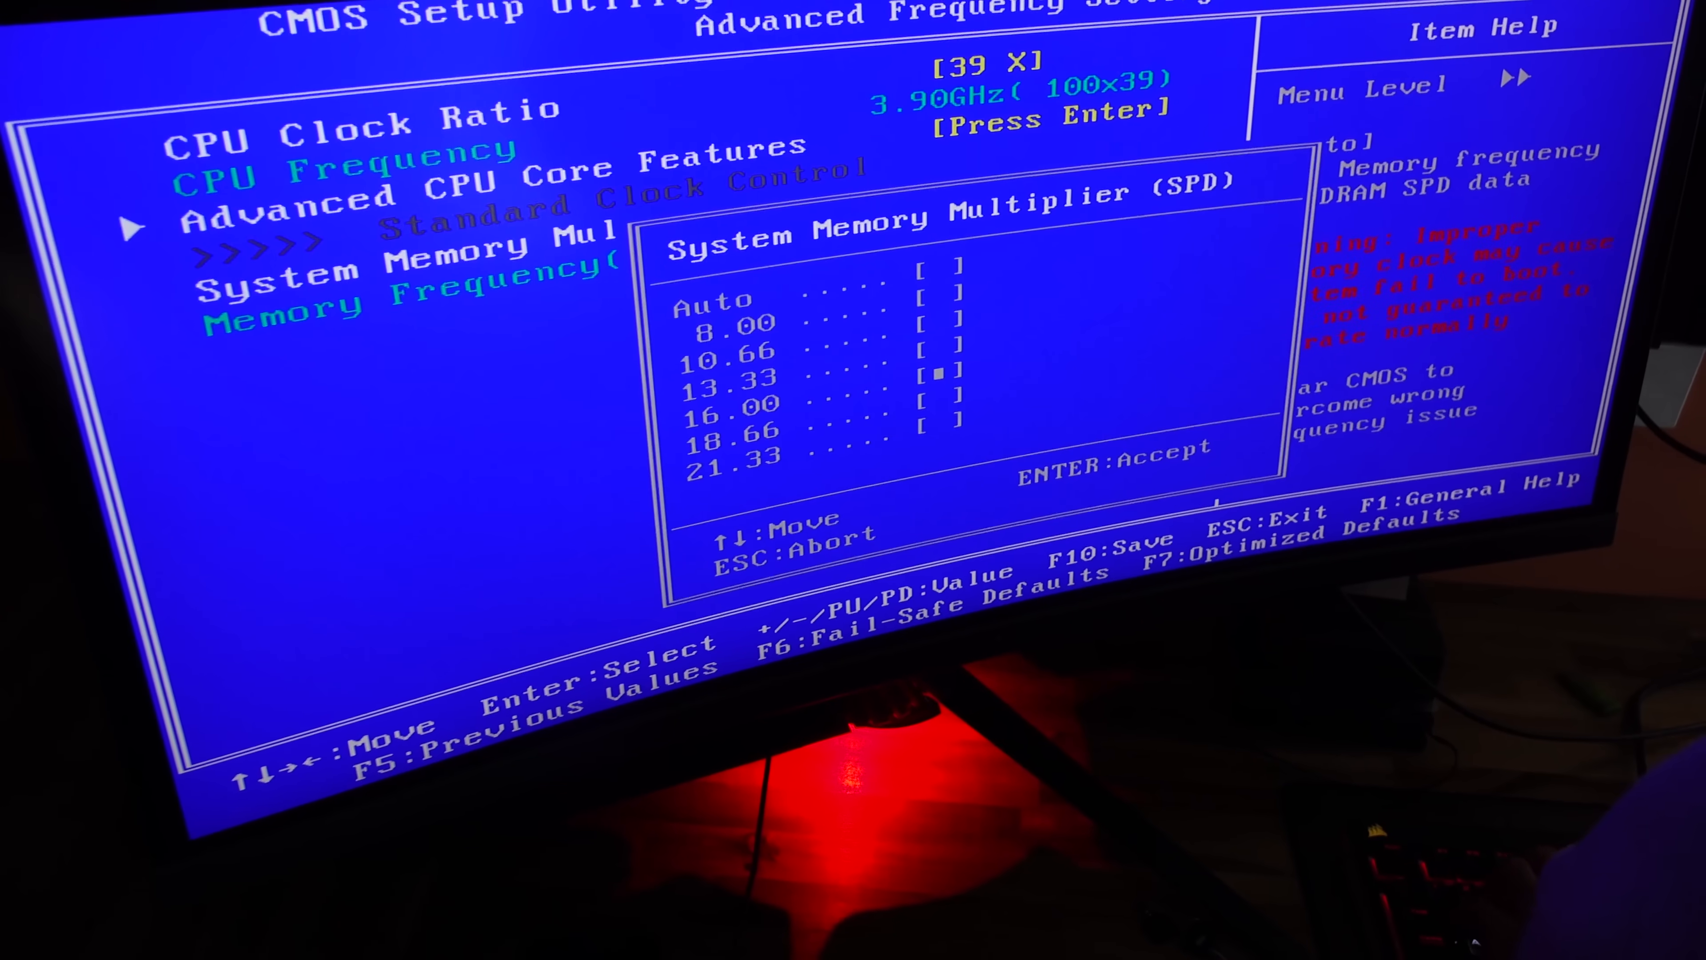
Step: Review Advanced CPU Core Features, then show the DRAM Timing Selectable modes Auto, Quick and Expert
key("Enter")
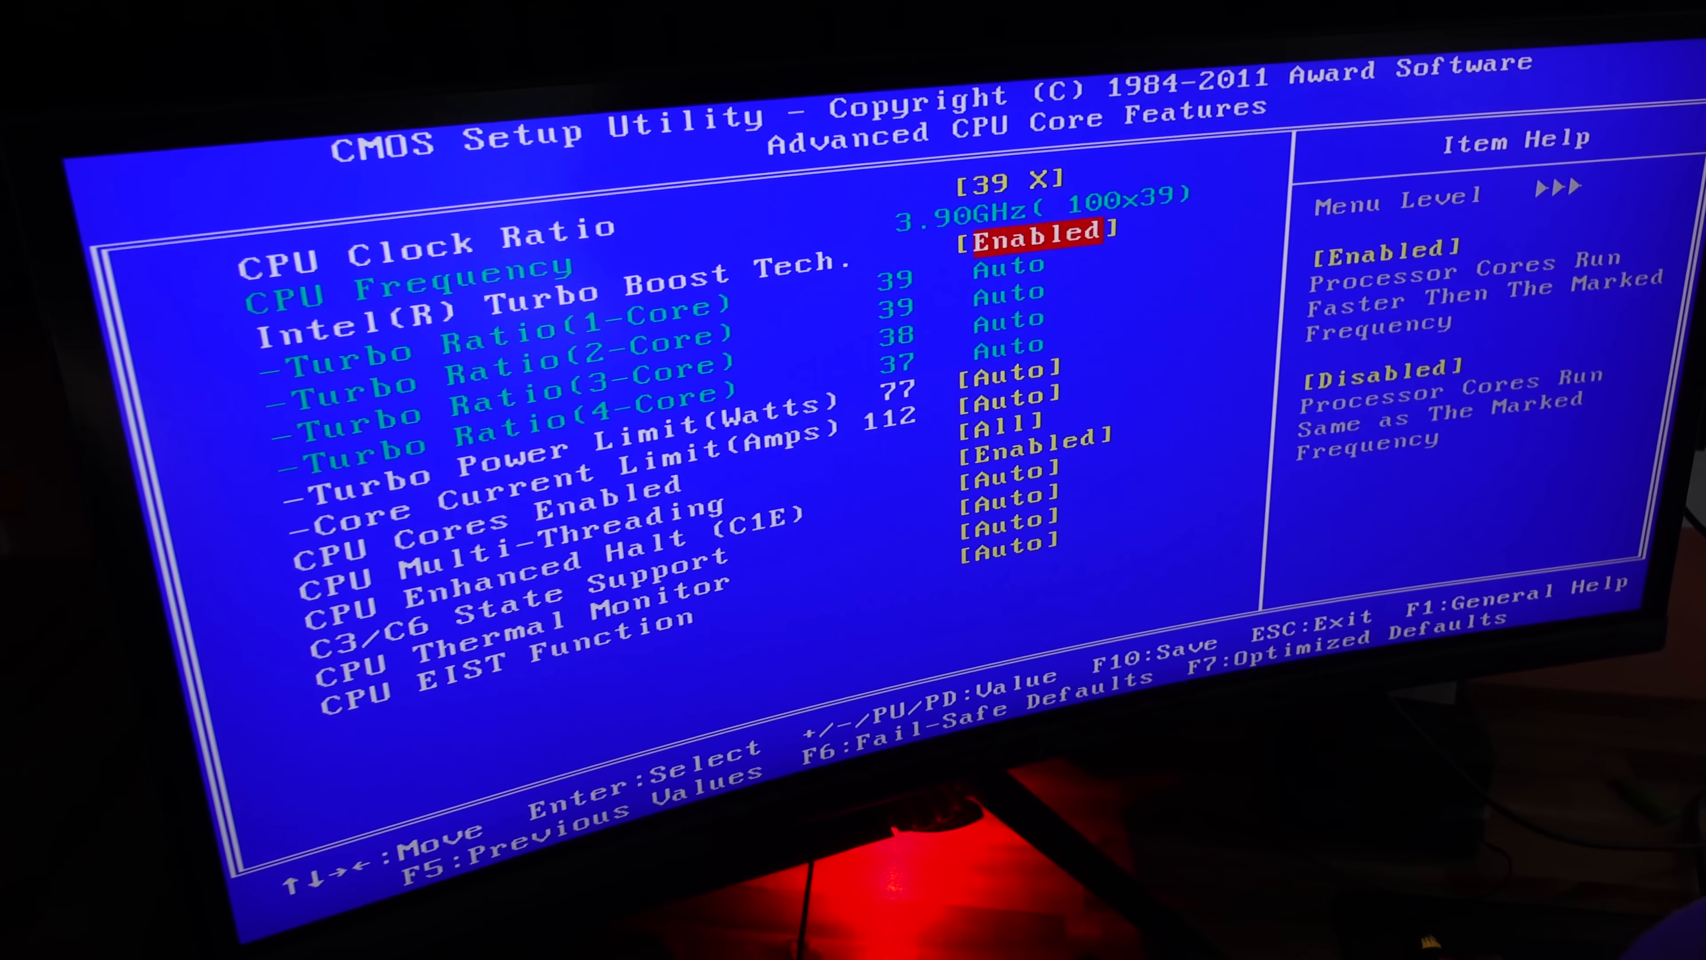
key("Escape")
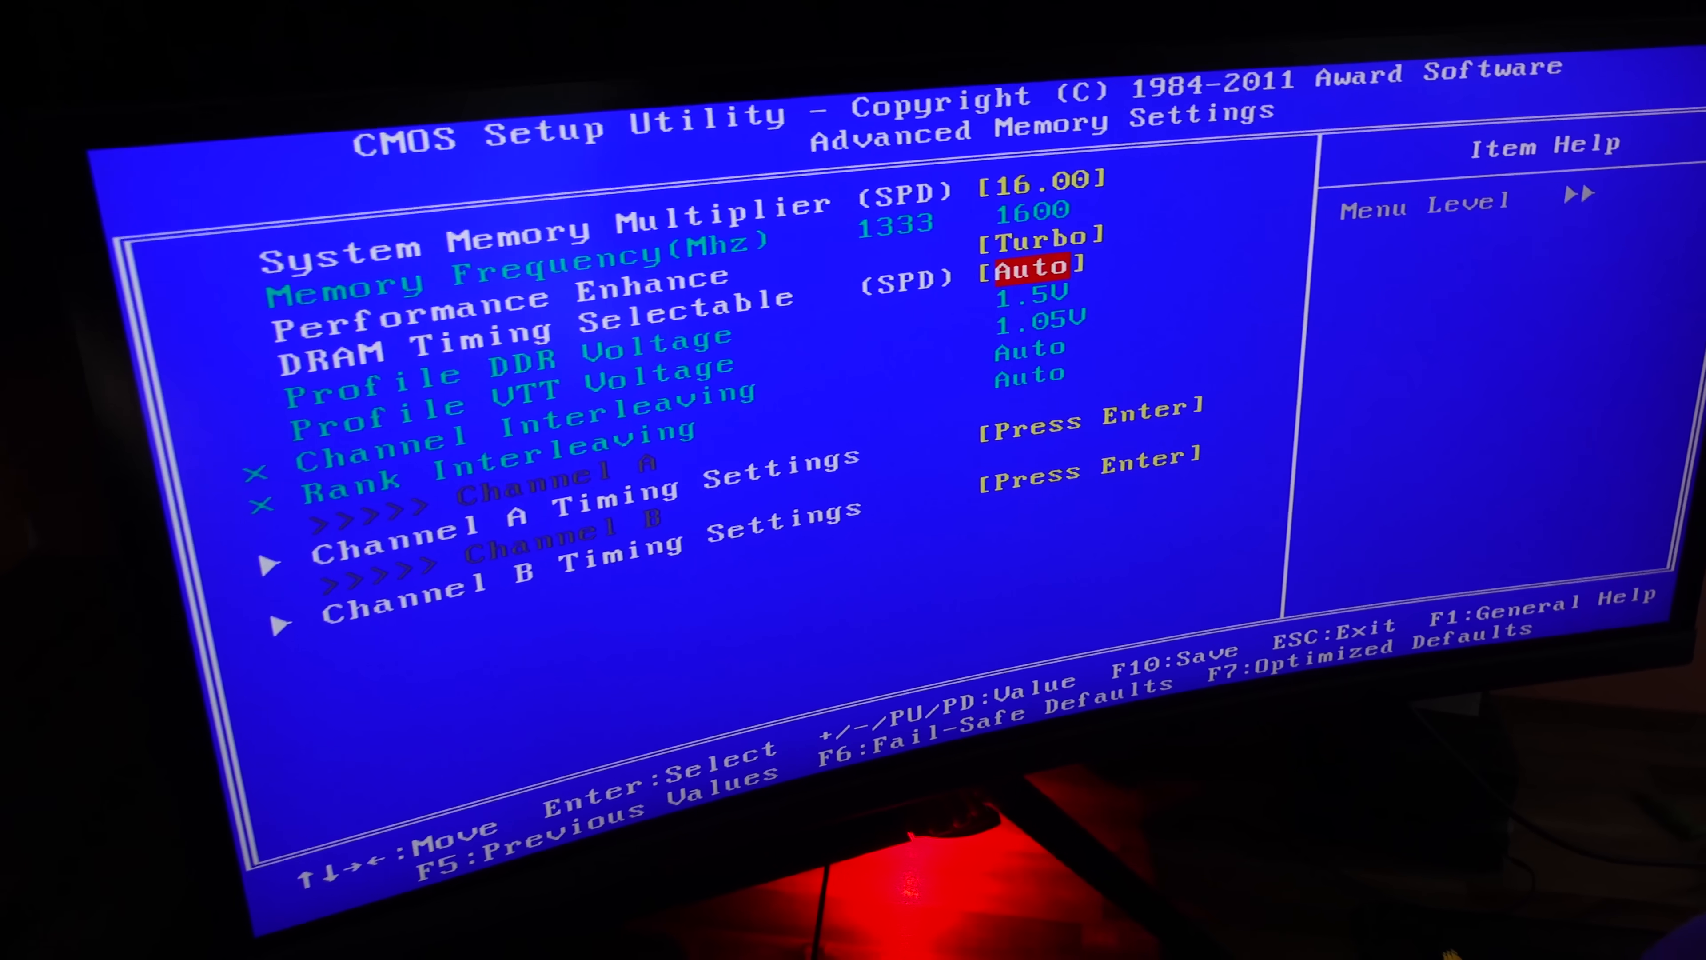
key("enter")
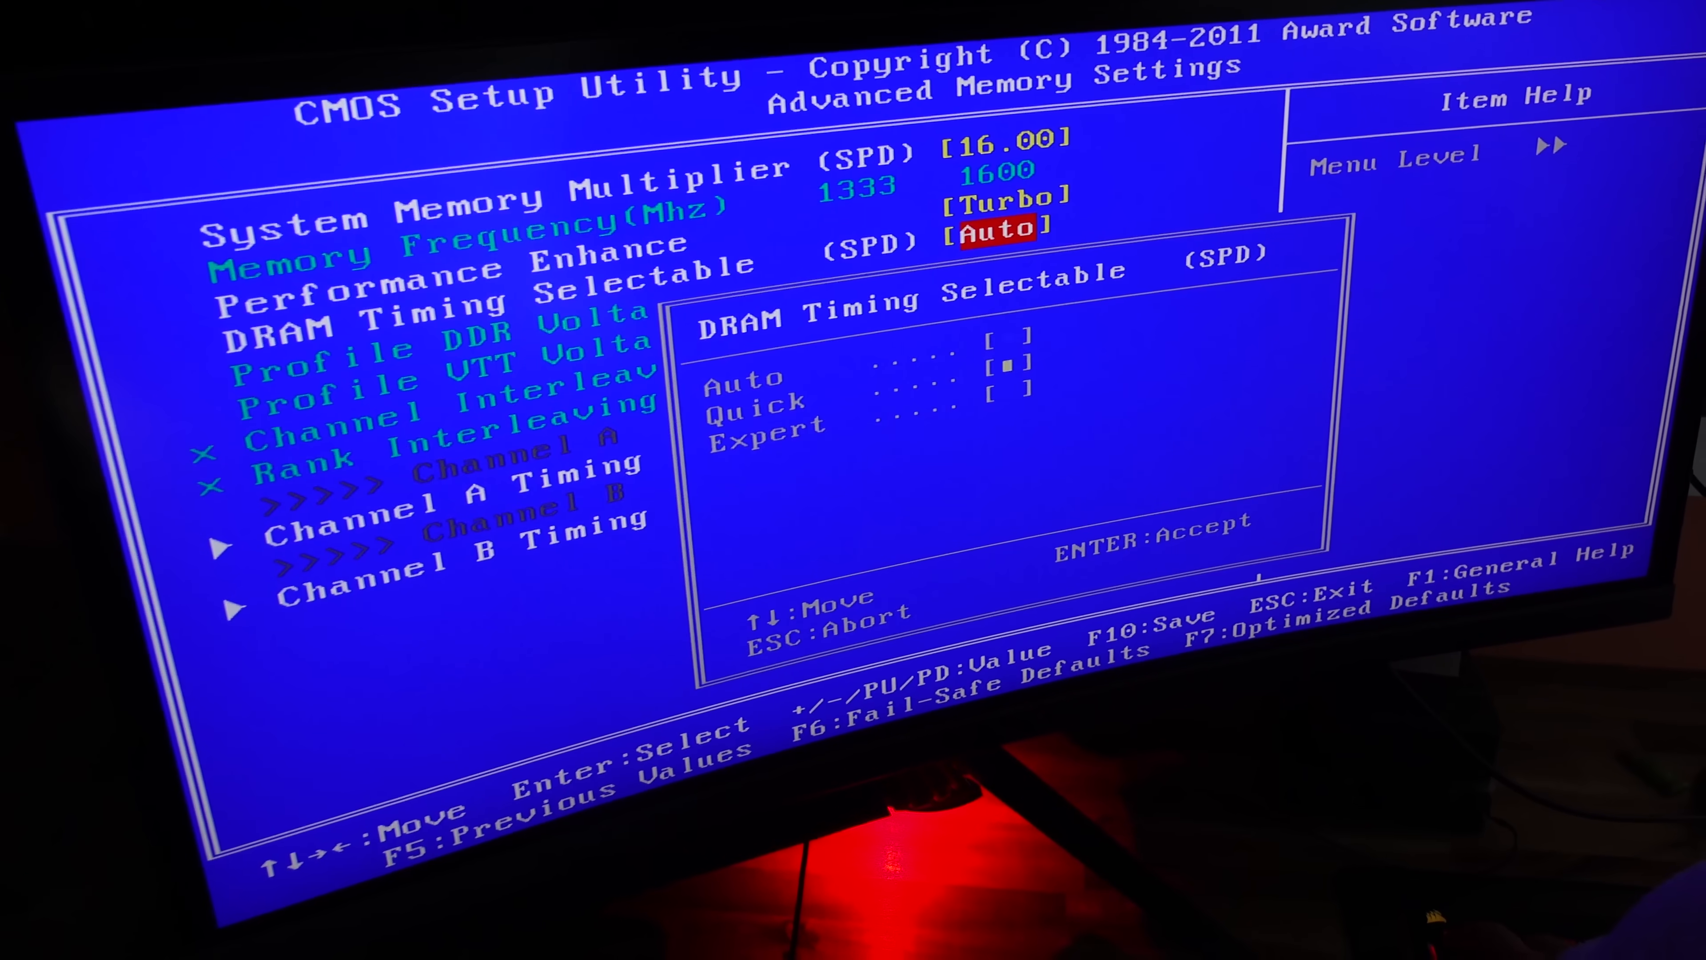